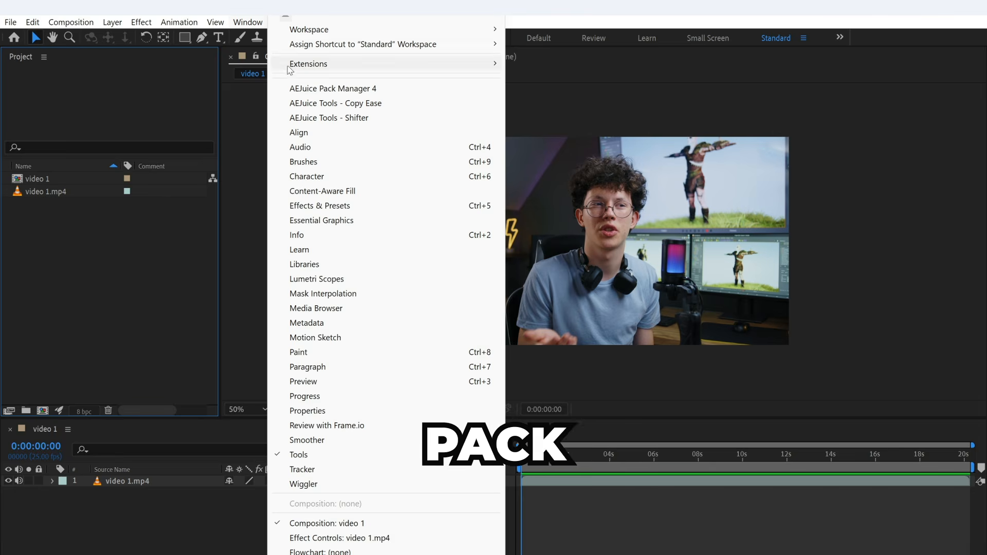
- Open the AEJuice Pack Manager 4 panel and its Auto Captions pack
left_click(332, 89)
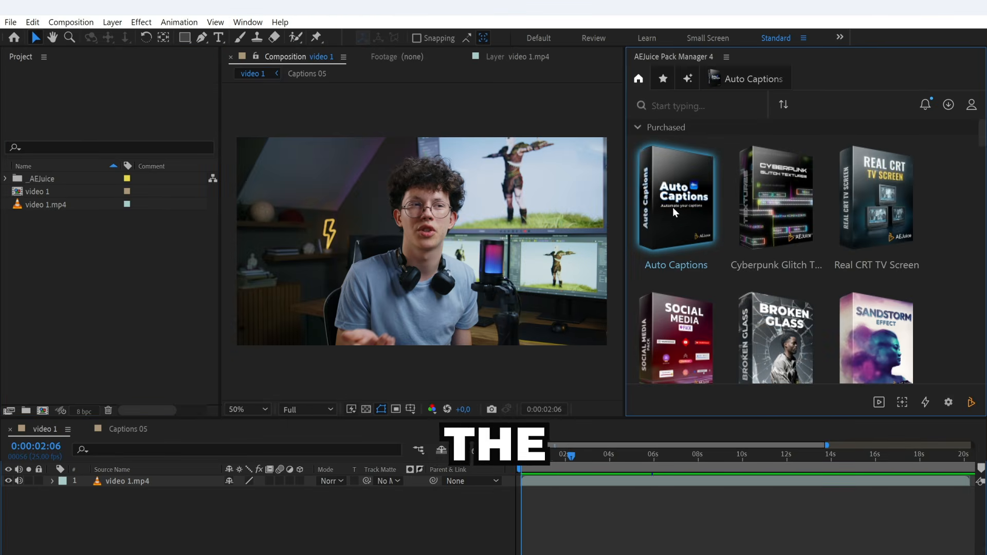
left_click(675, 197)
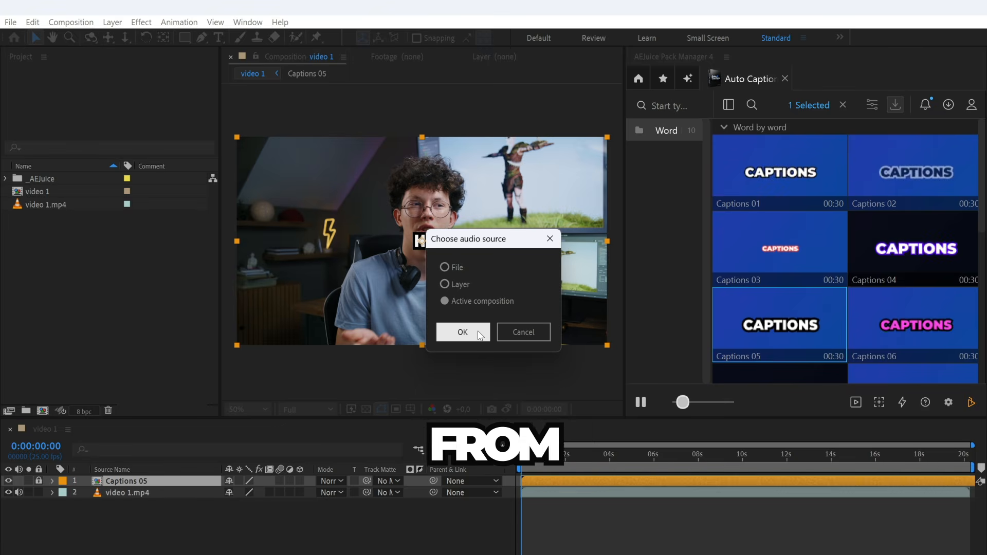
left_click(463, 332)
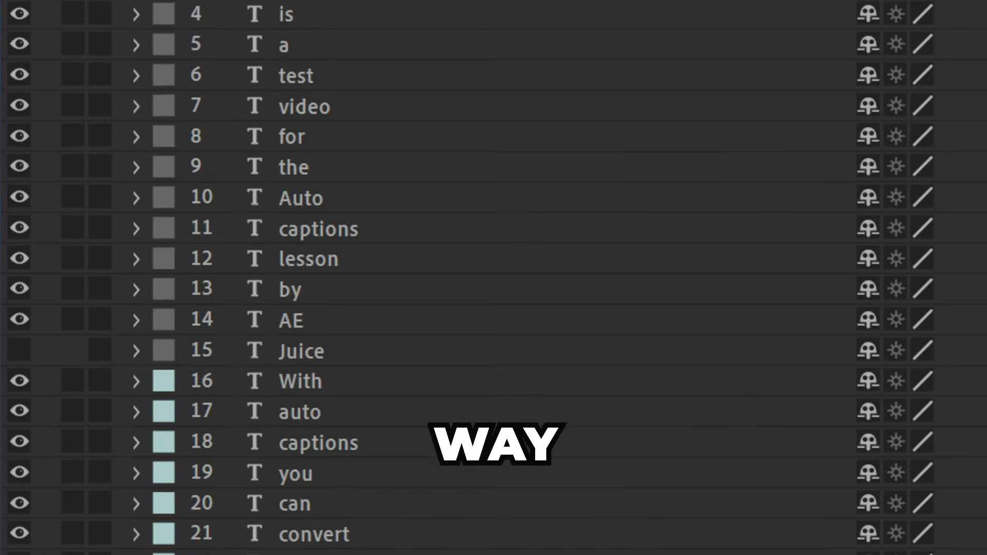
scroll("down", 3)
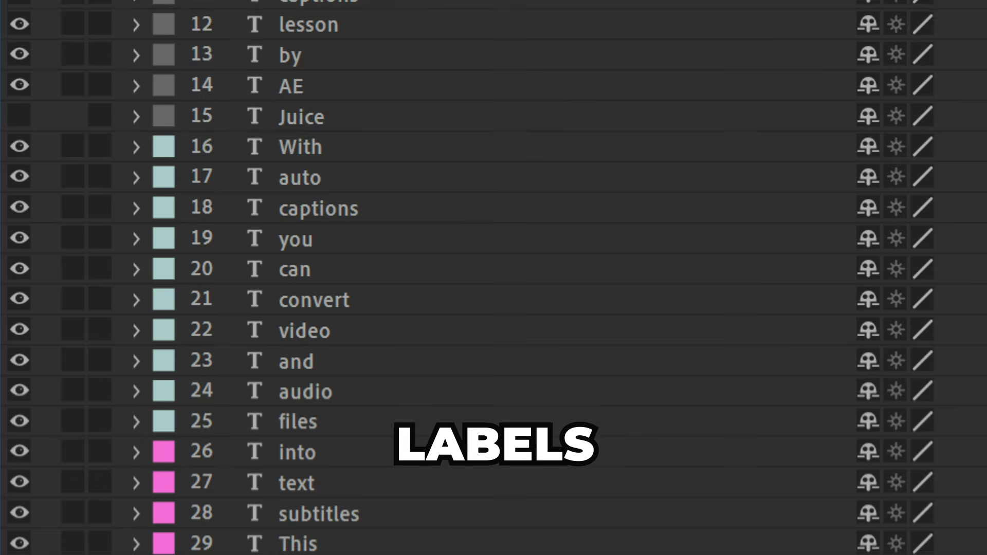
scroll("down", 3)
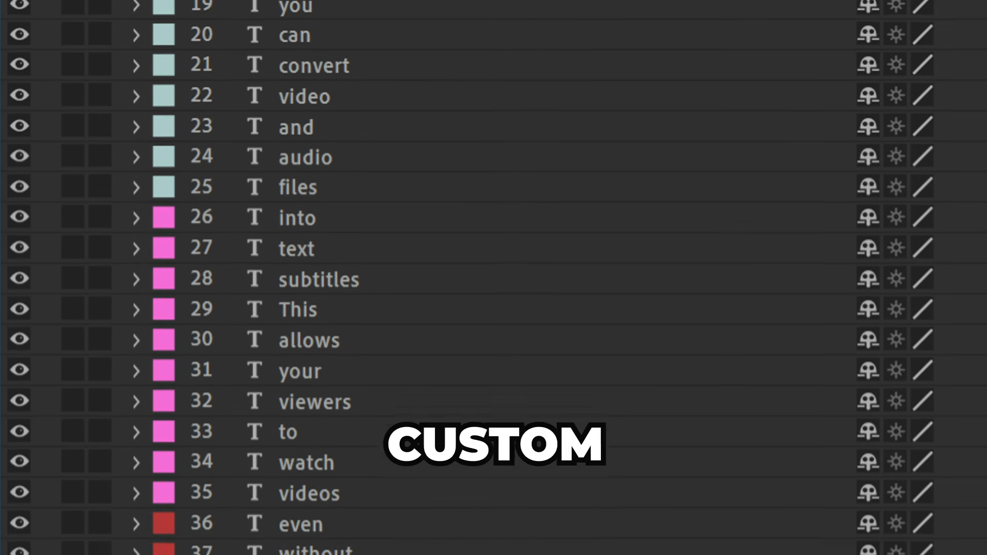